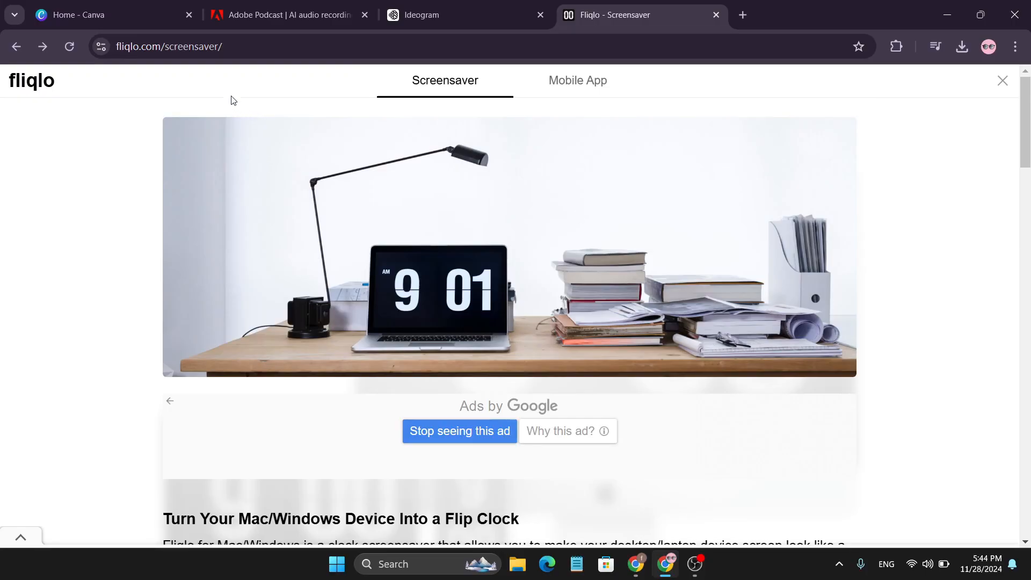
pyautogui.moveTo(64, 96)
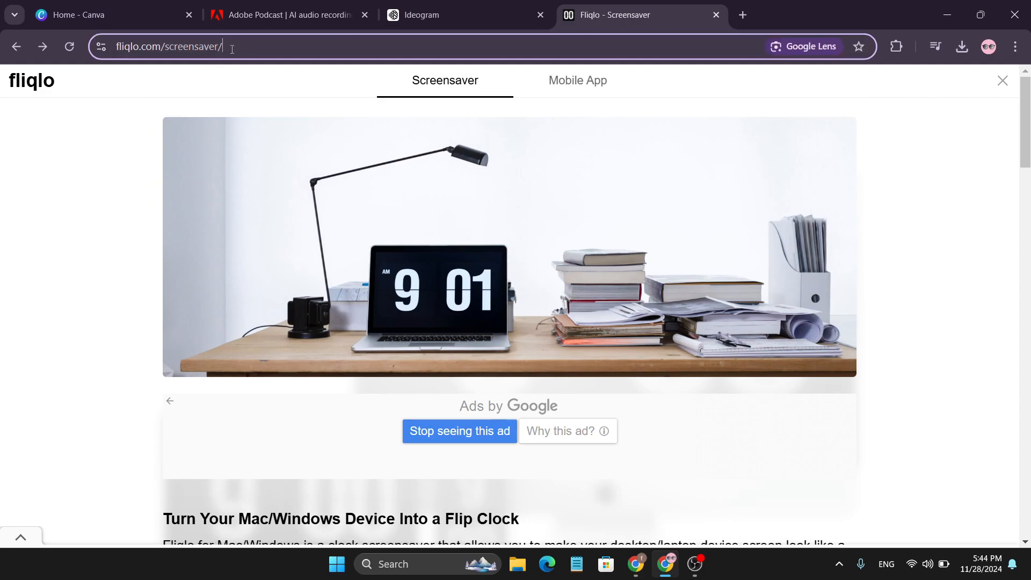
# Step: Download Fliqlo Version 1.5.1 for Windows as FliqloScr.zip from the Fliqlo site
pyautogui.click(170, 47)
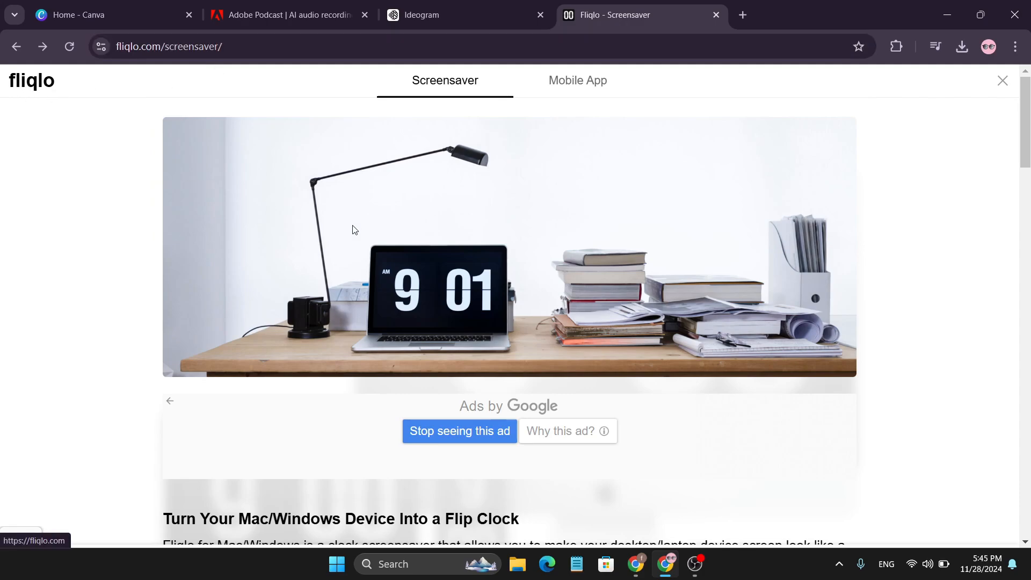
pyautogui.moveTo(627, 366)
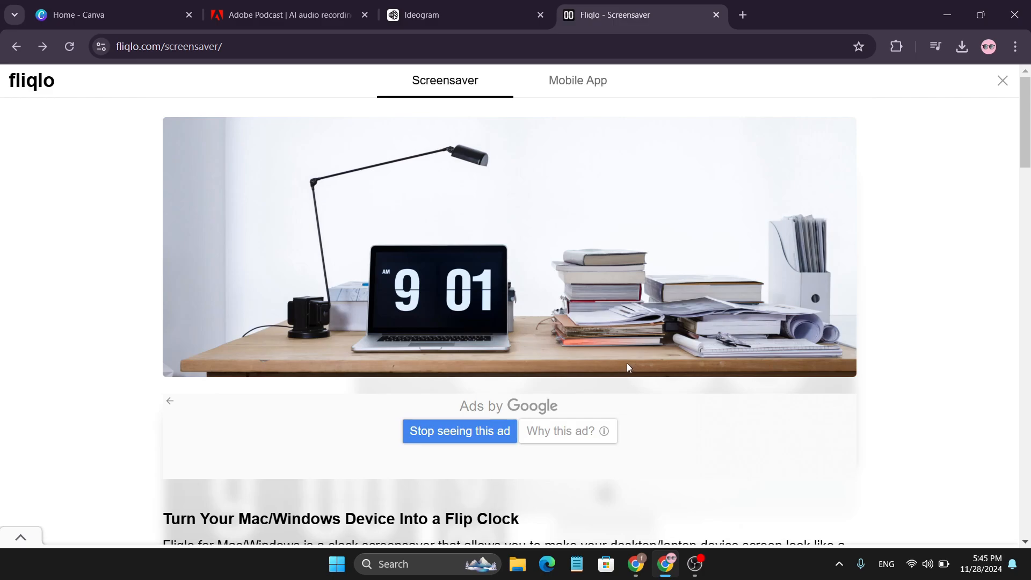
pyautogui.scroll(-3)
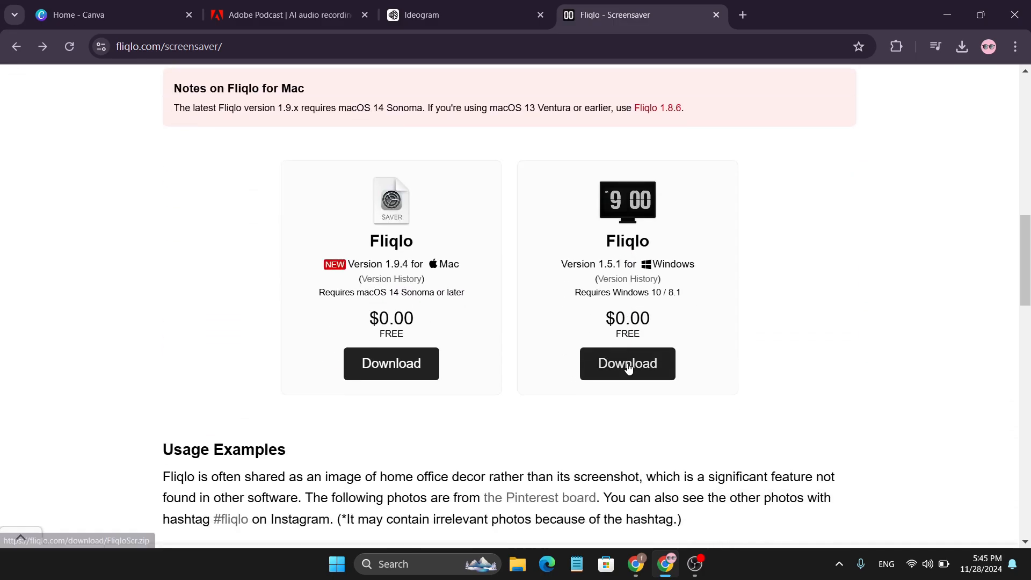
pyautogui.moveTo(627, 258)
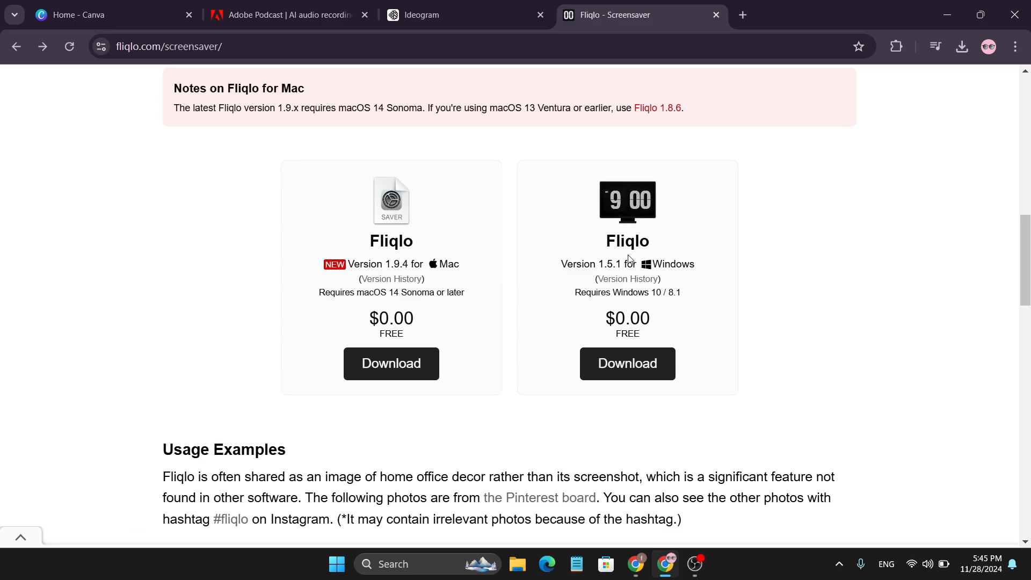
pyautogui.moveTo(627, 279)
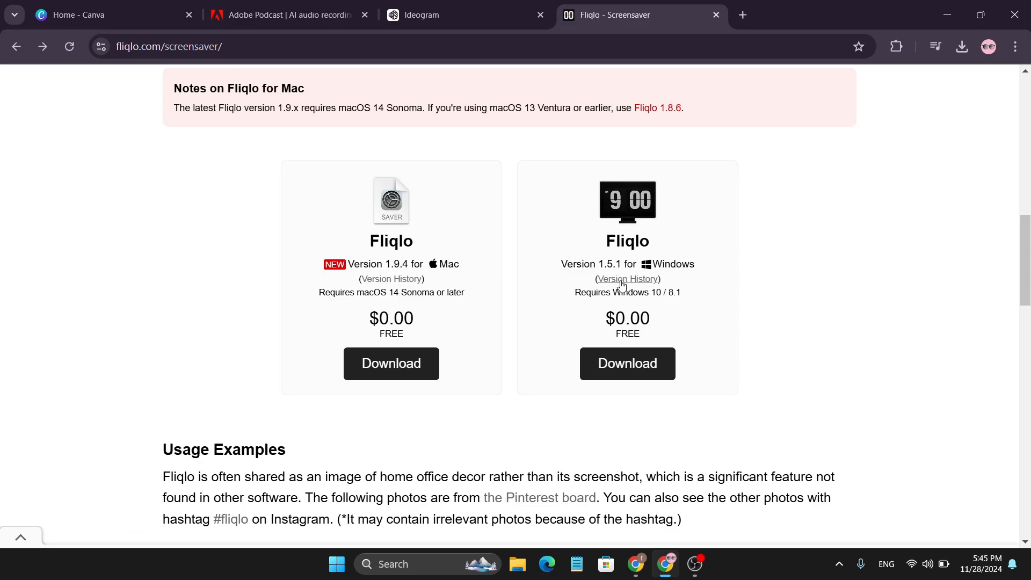
pyautogui.moveTo(624, 346)
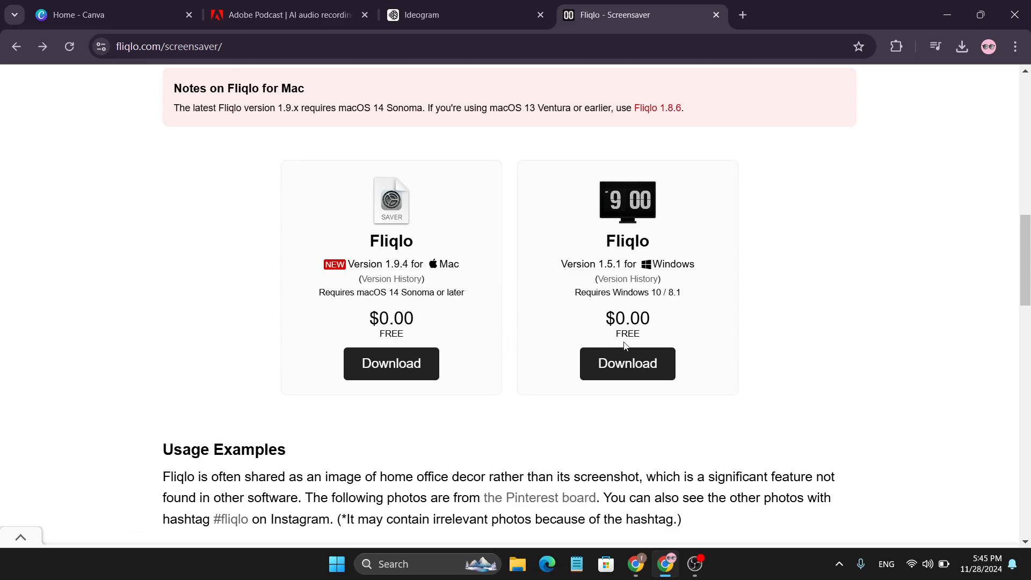
pyautogui.moveTo(626, 362)
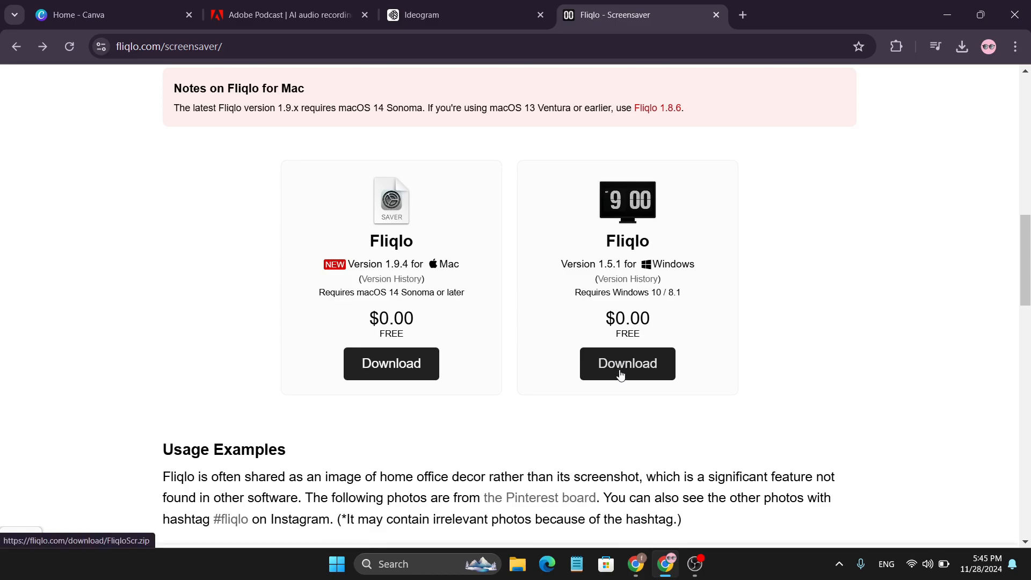
pyautogui.click(627, 364)
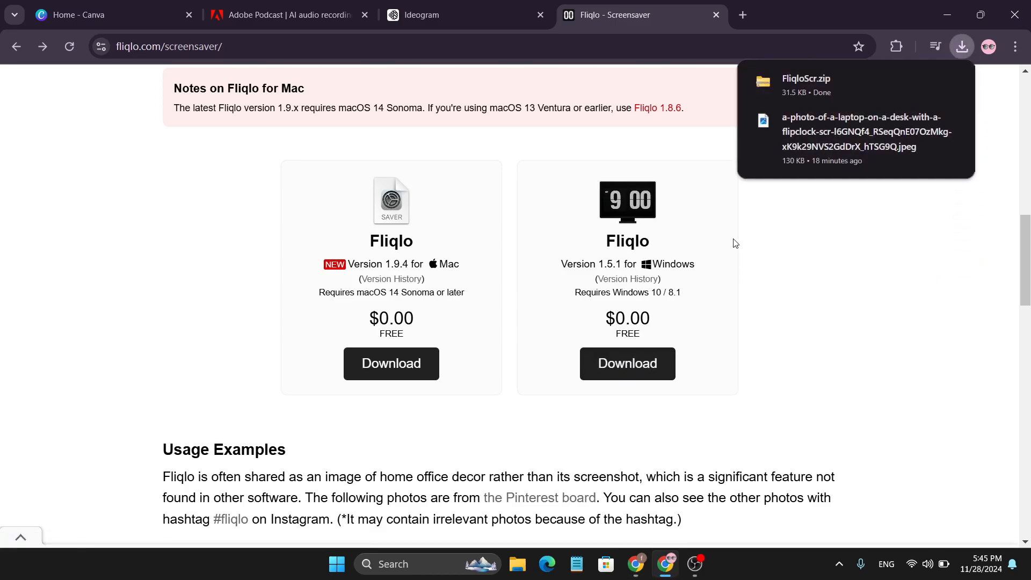
pyautogui.moveTo(923, 92)
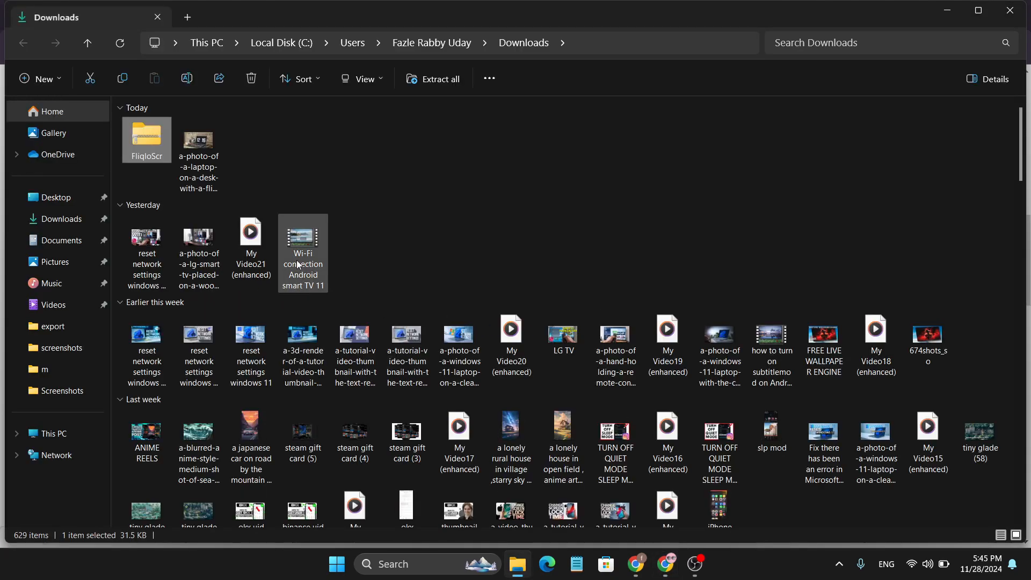
# Step: Extract FliqloScr.zip from Downloads into a FliqloScr folder and show the extracted files
pyautogui.rightClick(146, 138)
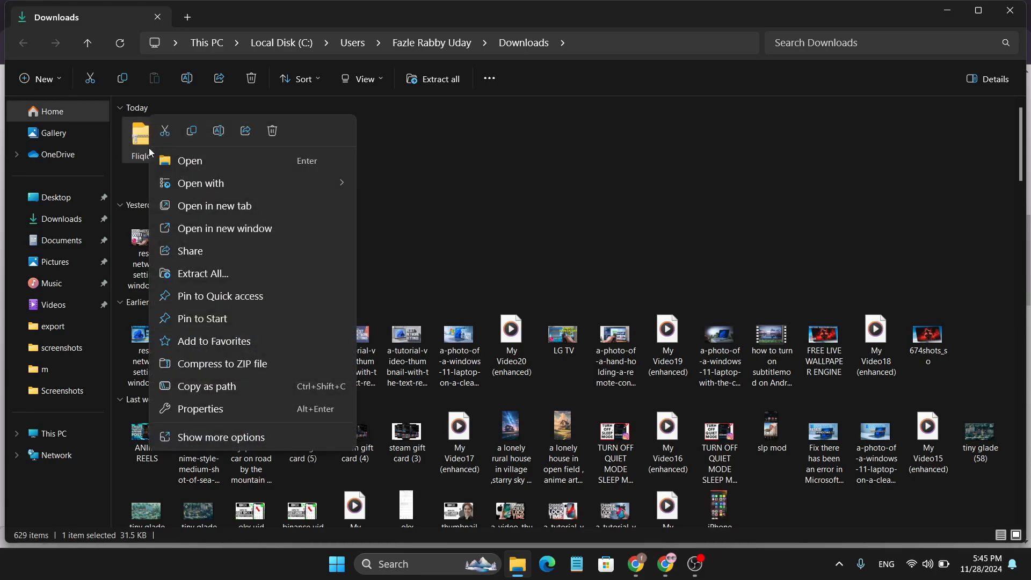
pyautogui.moveTo(221, 273)
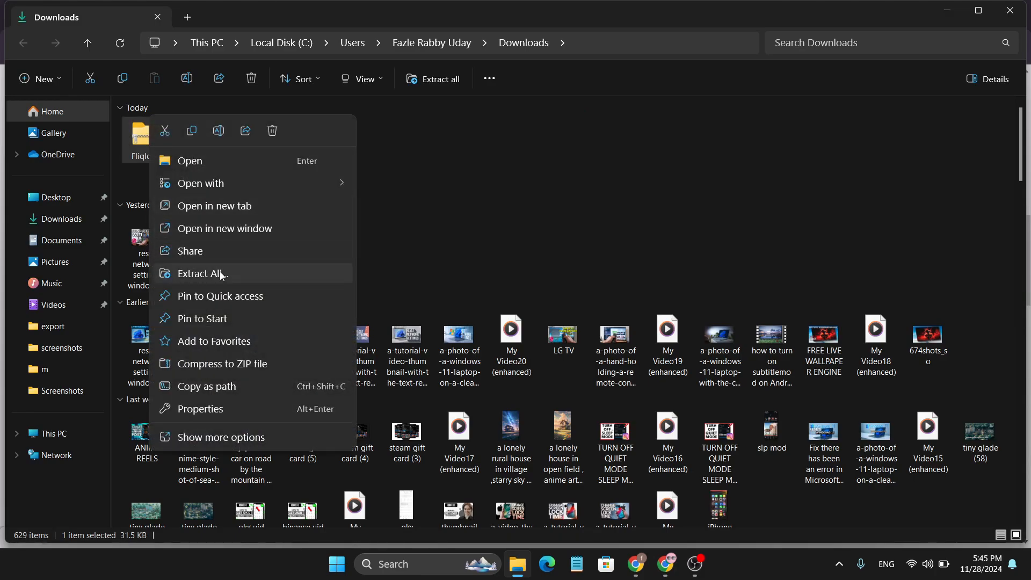
pyautogui.click(202, 273)
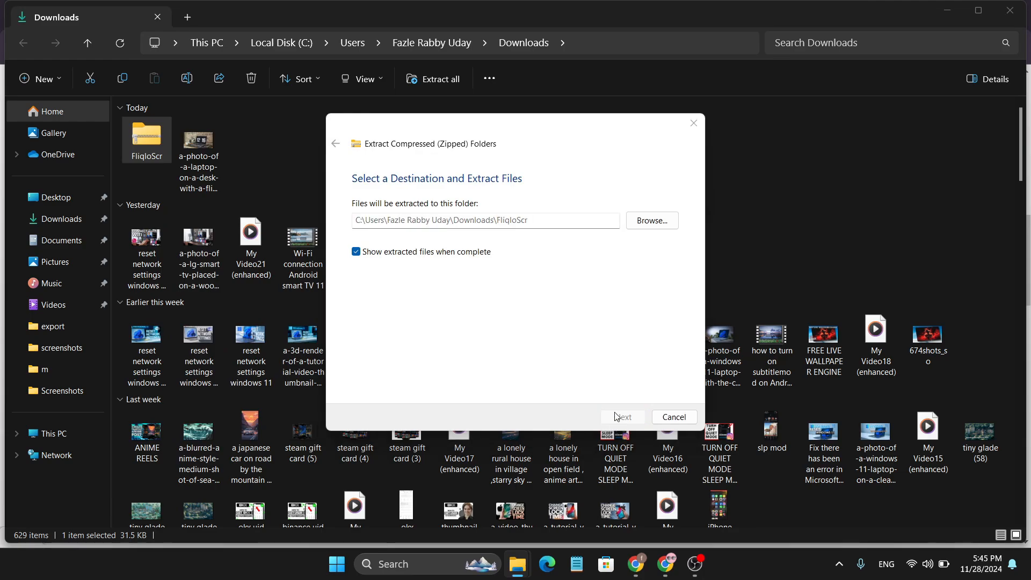
pyautogui.click(622, 417)
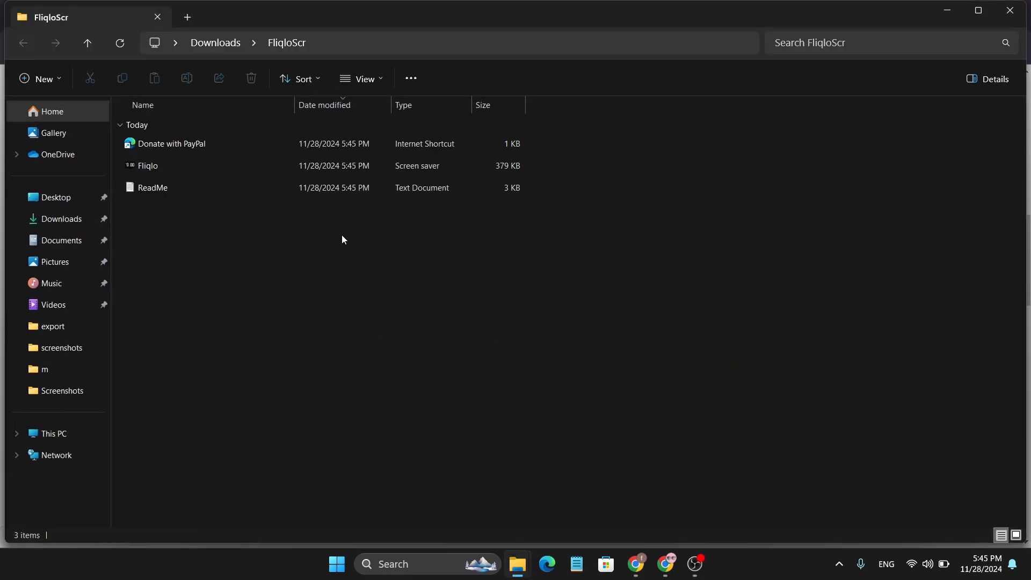
# Step: Install the Fliqlo screen saver file via Show more options > Install
pyautogui.click(147, 165)
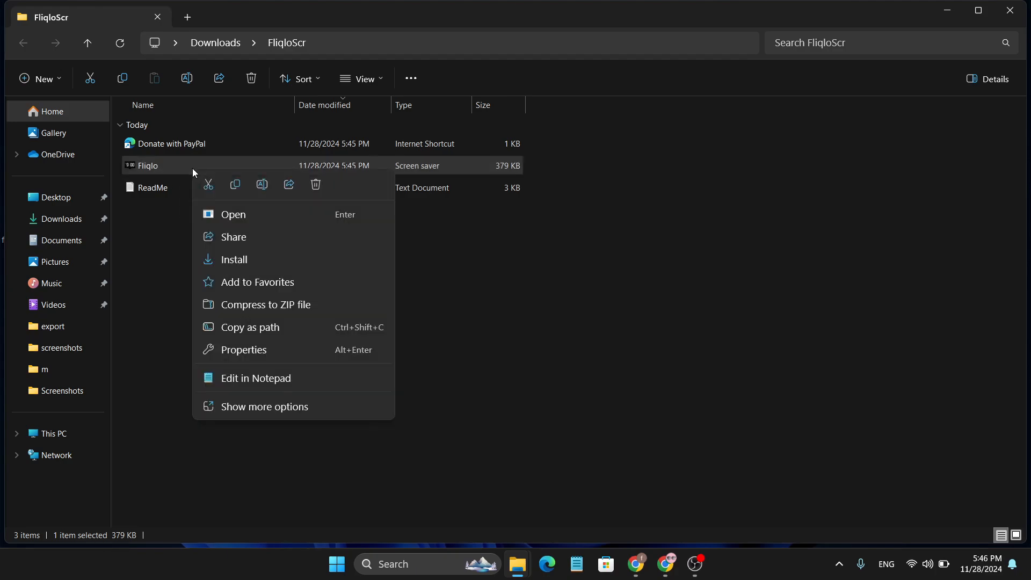
pyautogui.click(265, 407)
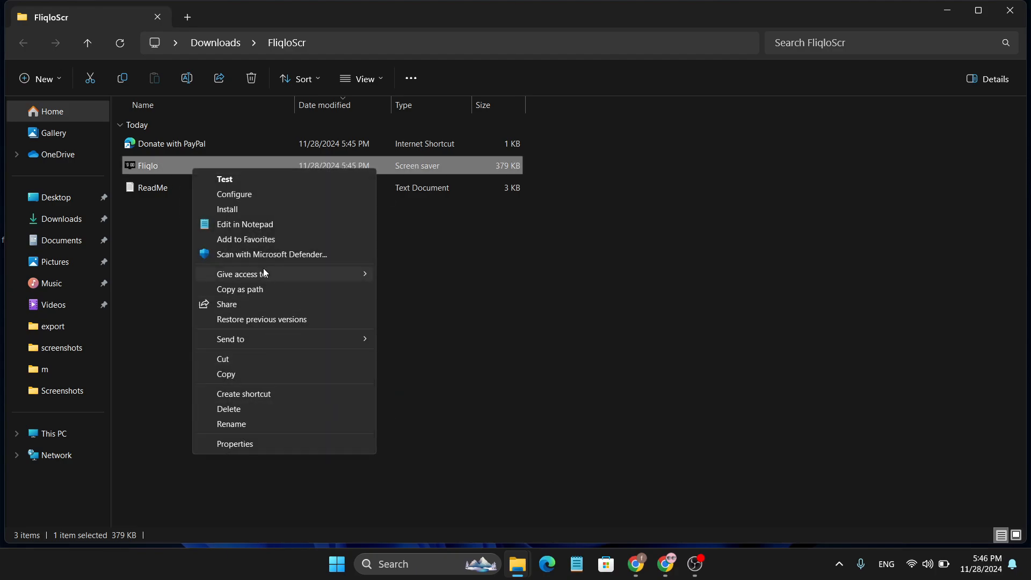
pyautogui.moveTo(228, 208)
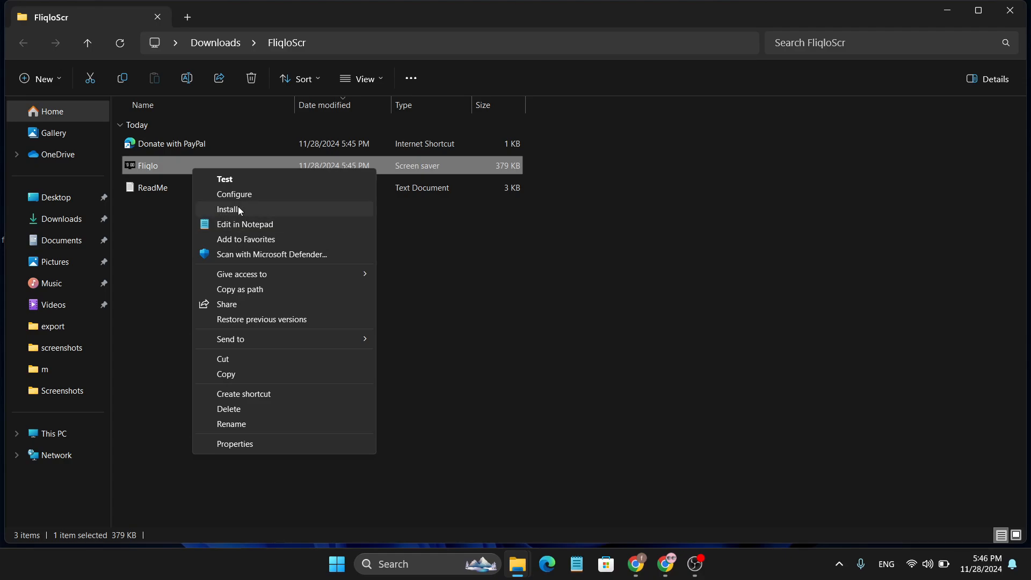
pyautogui.click(229, 208)
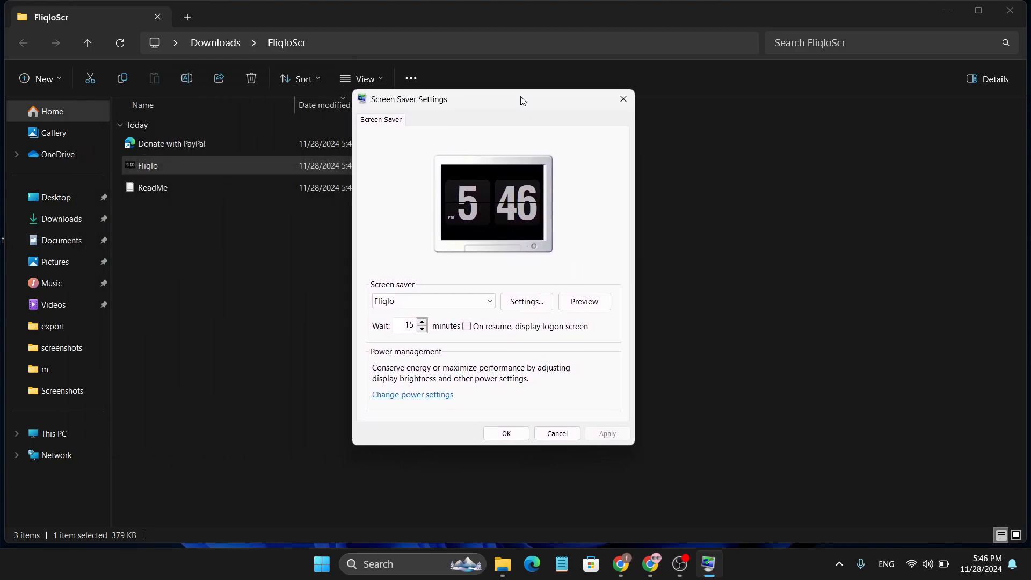
# Step: In Fliqlo Settings, shrink the clock size to 79 and confirm with OK
pyautogui.click(525, 301)
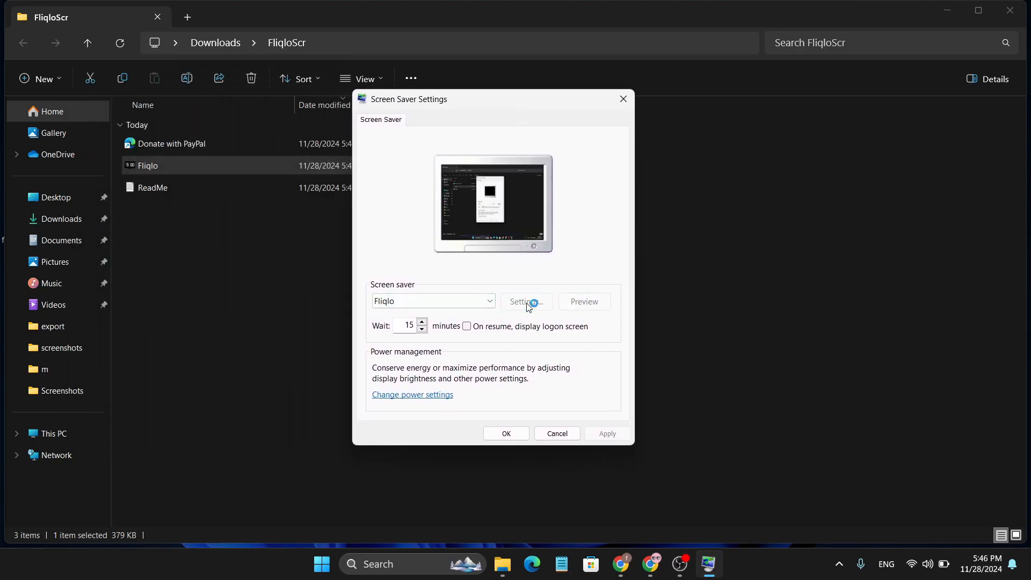
pyautogui.click(525, 301)
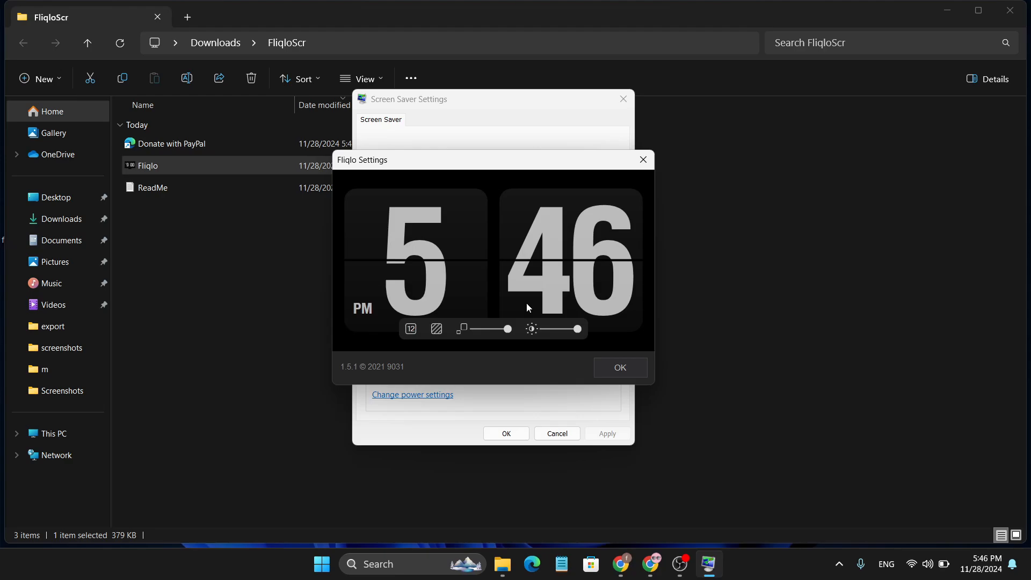
pyautogui.moveTo(490, 328)
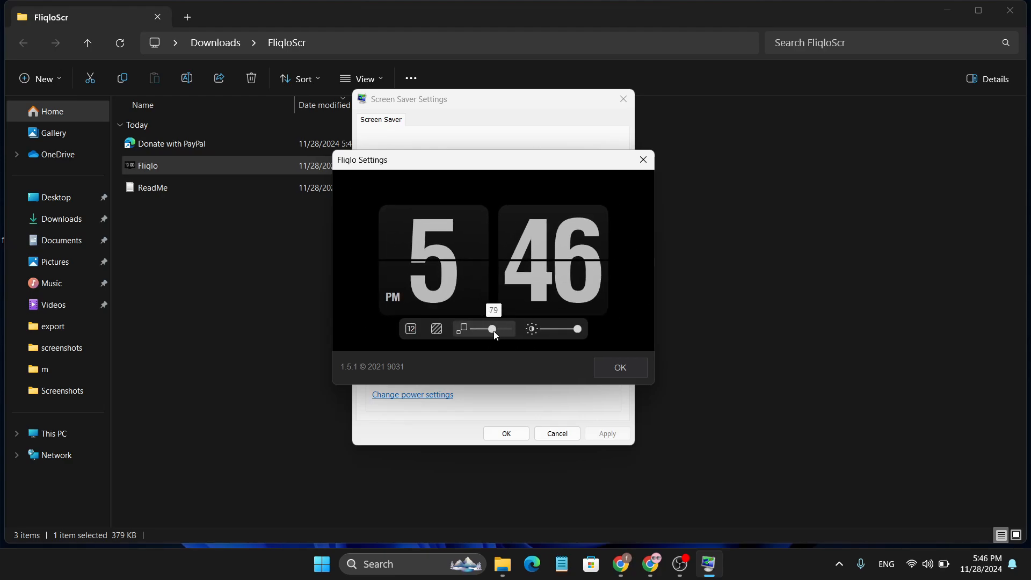
pyautogui.click(619, 366)
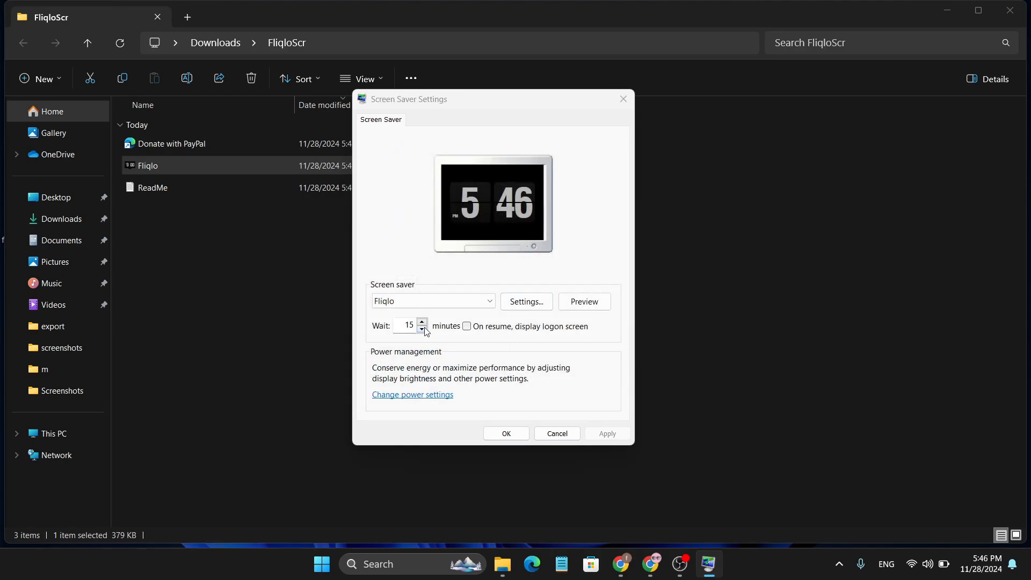
pyautogui.moveTo(529, 337)
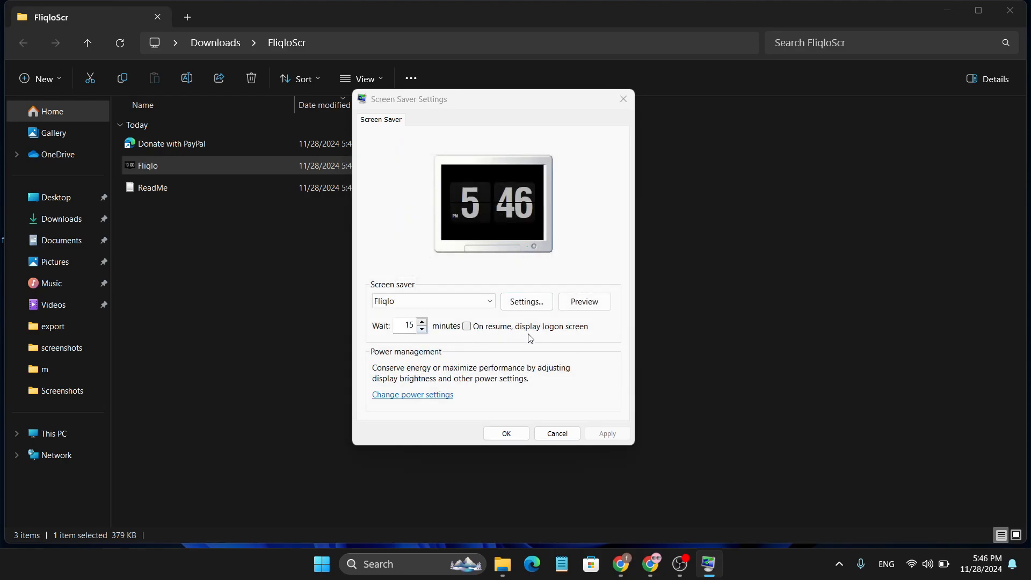
# Step: Change the screensaver wait time from 15 to 2 minutes and apply it
pyautogui.click(422, 322)
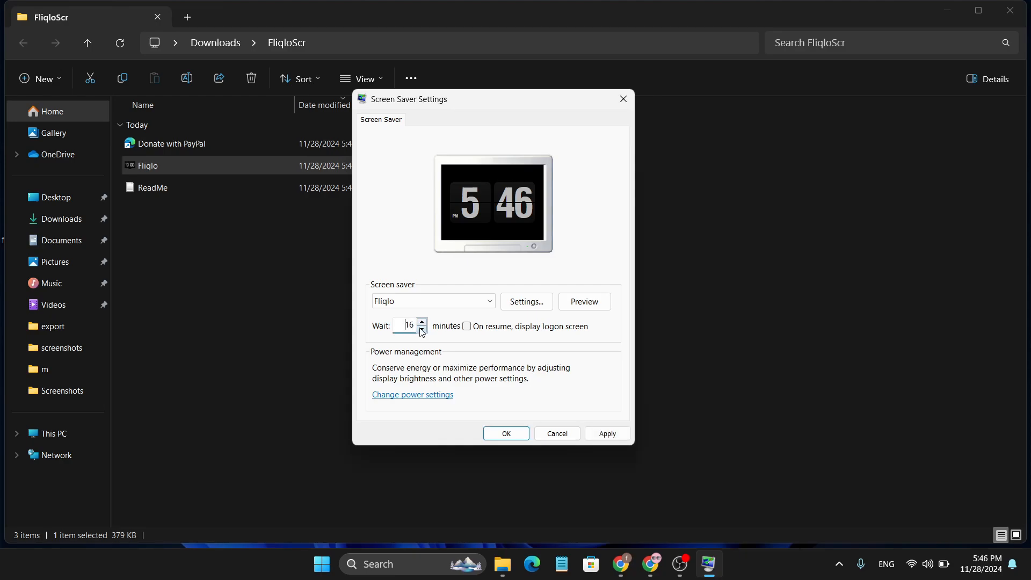
pyautogui.click(421, 330)
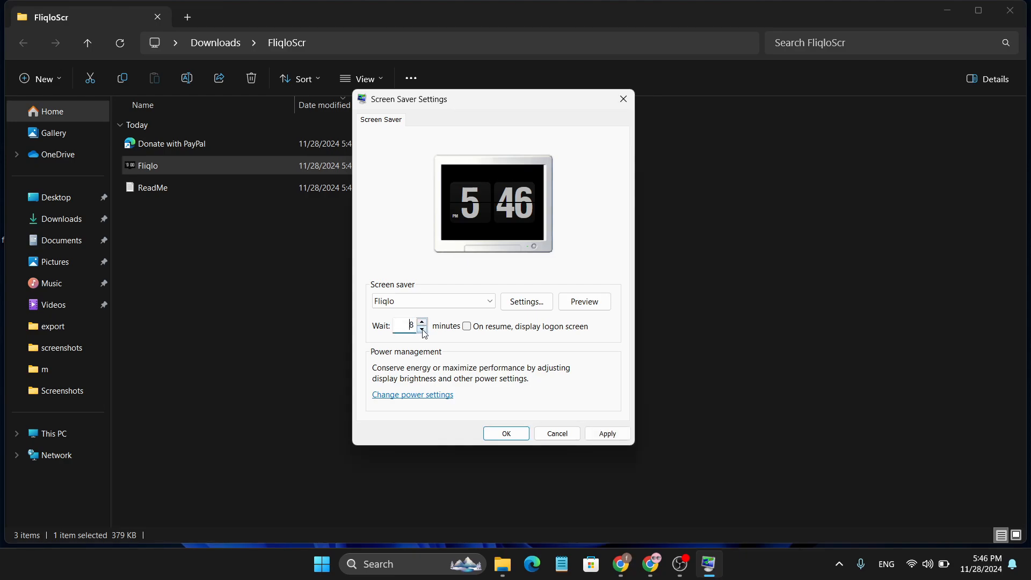
pyautogui.click(422, 329)
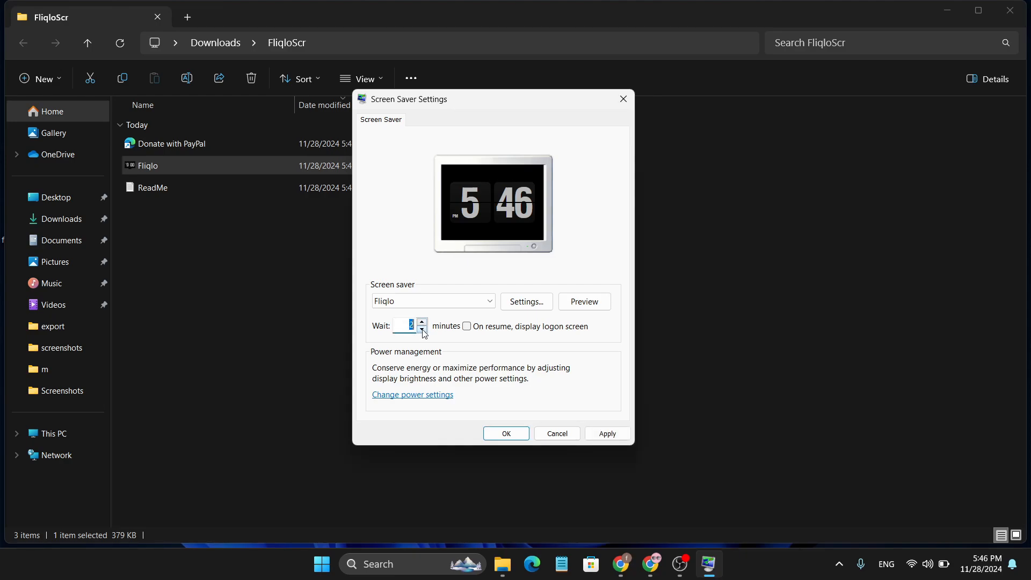
pyautogui.moveTo(605, 432)
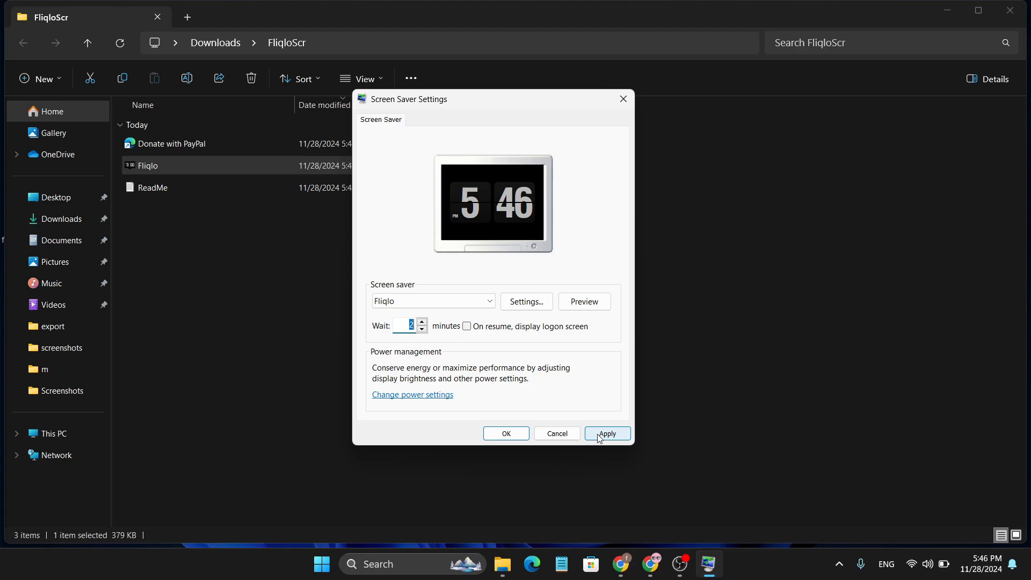
pyautogui.click(606, 432)
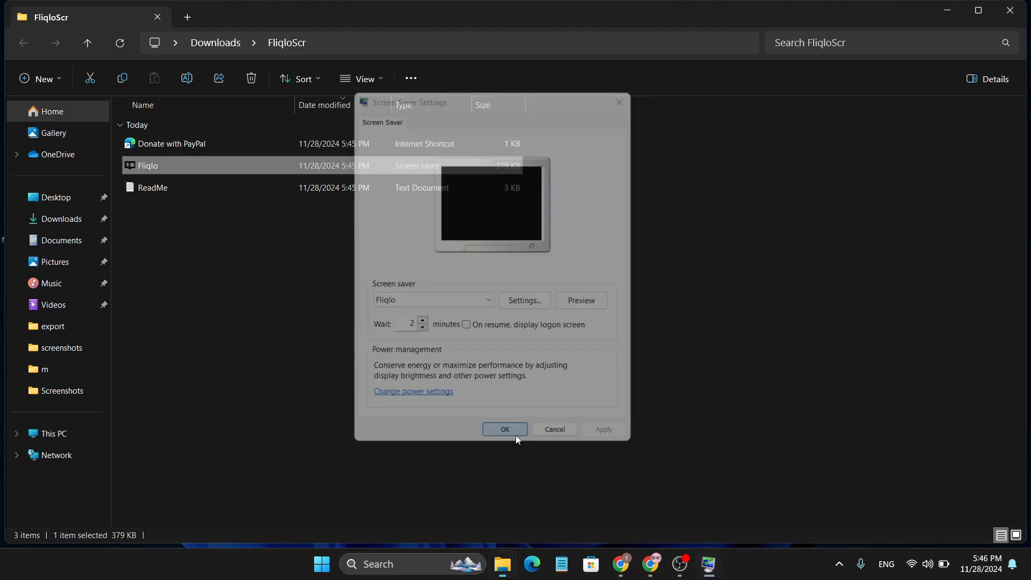